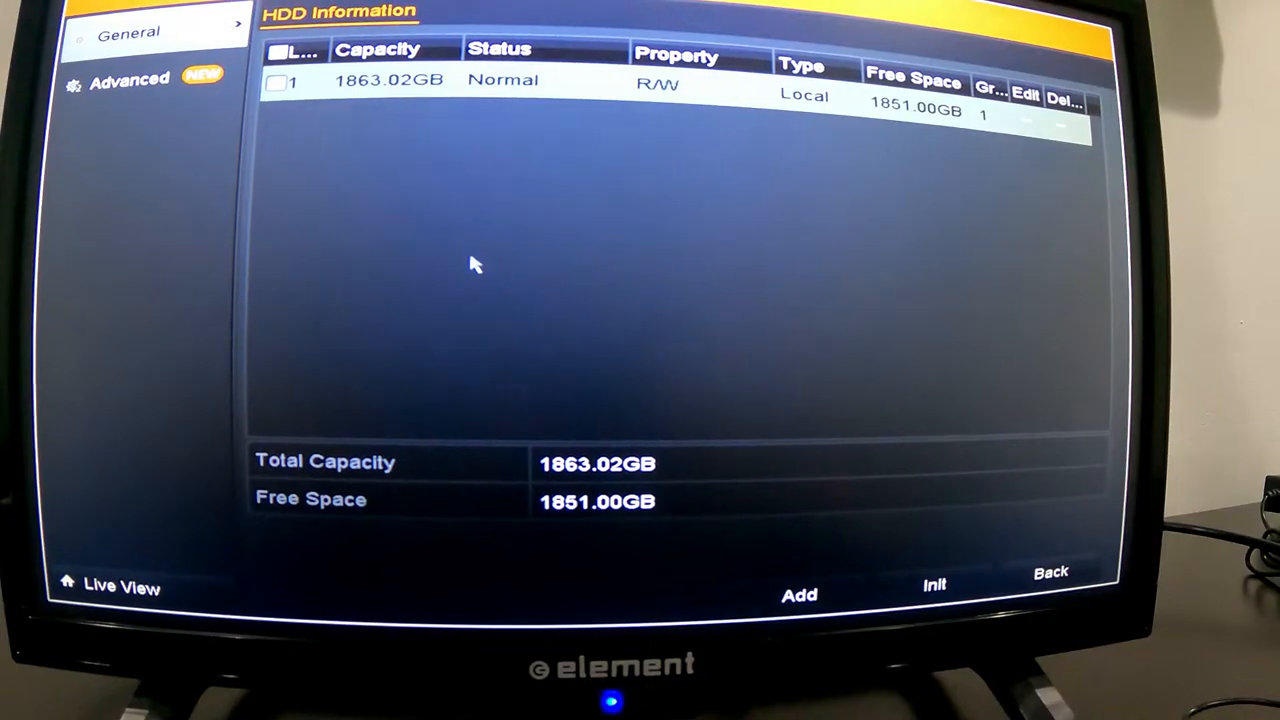
mouse_move(570, 167)
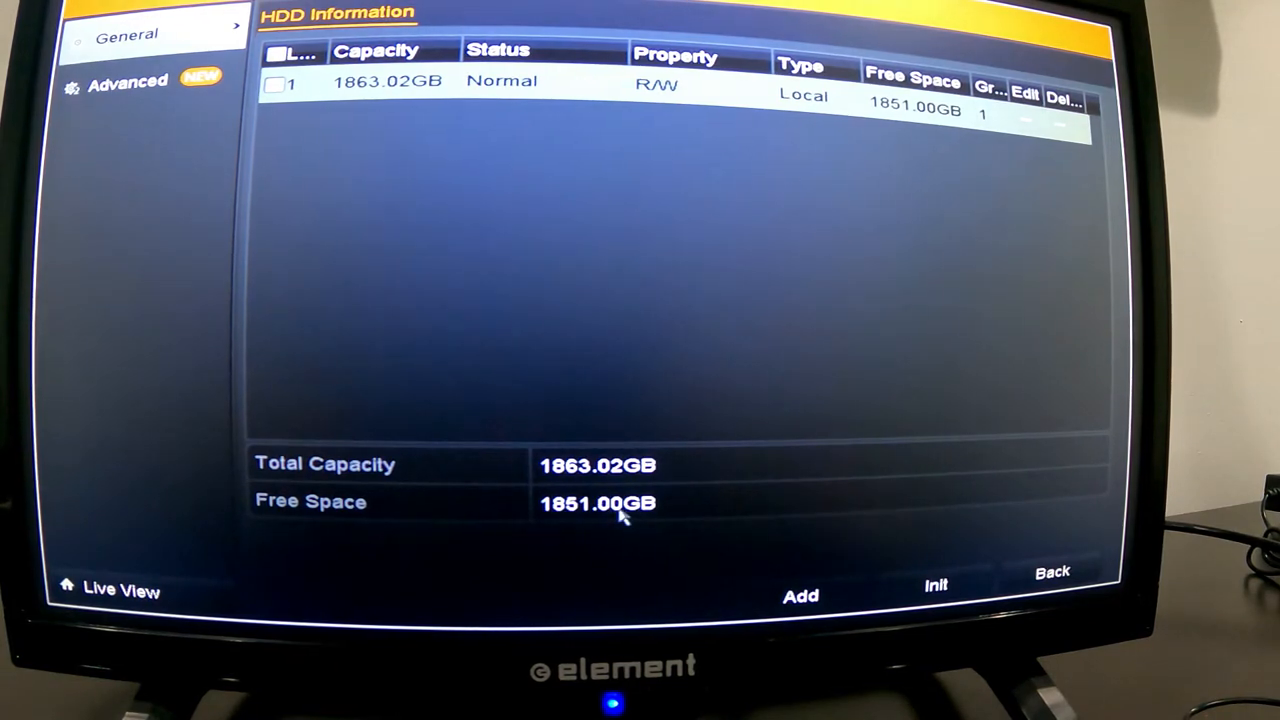
mouse_move(965, 368)
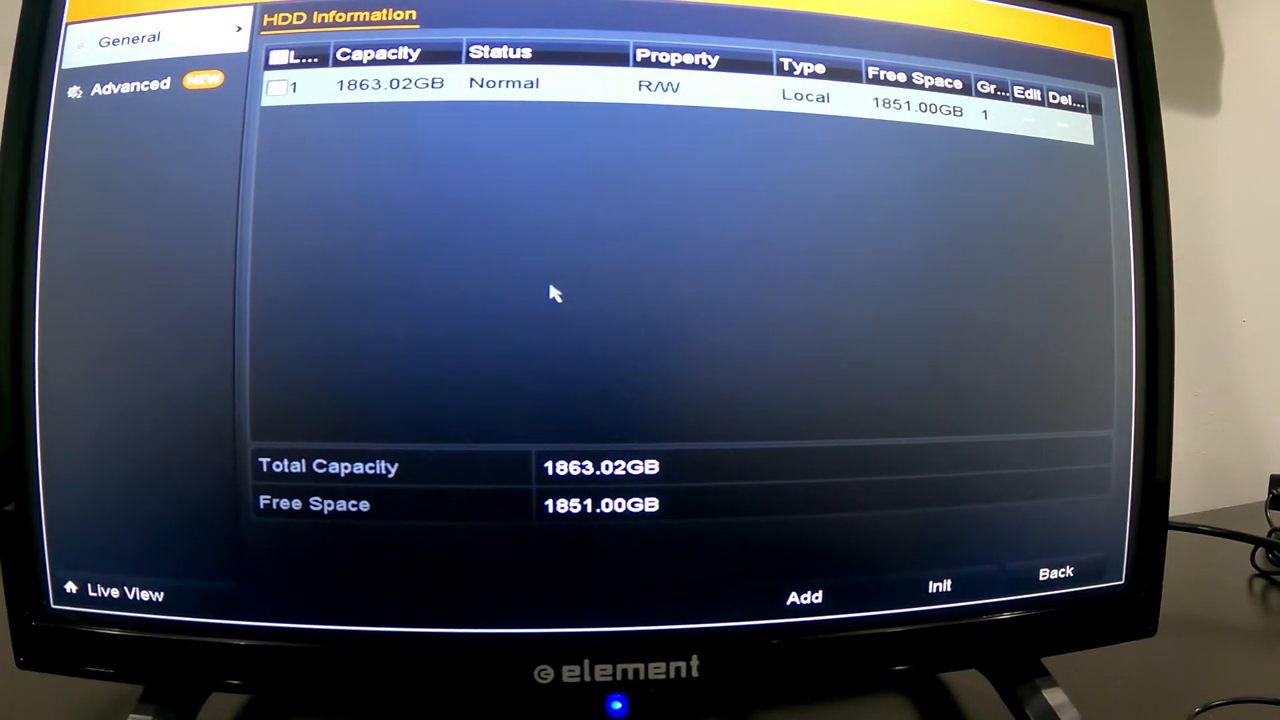
mouse_move(1030, 348)
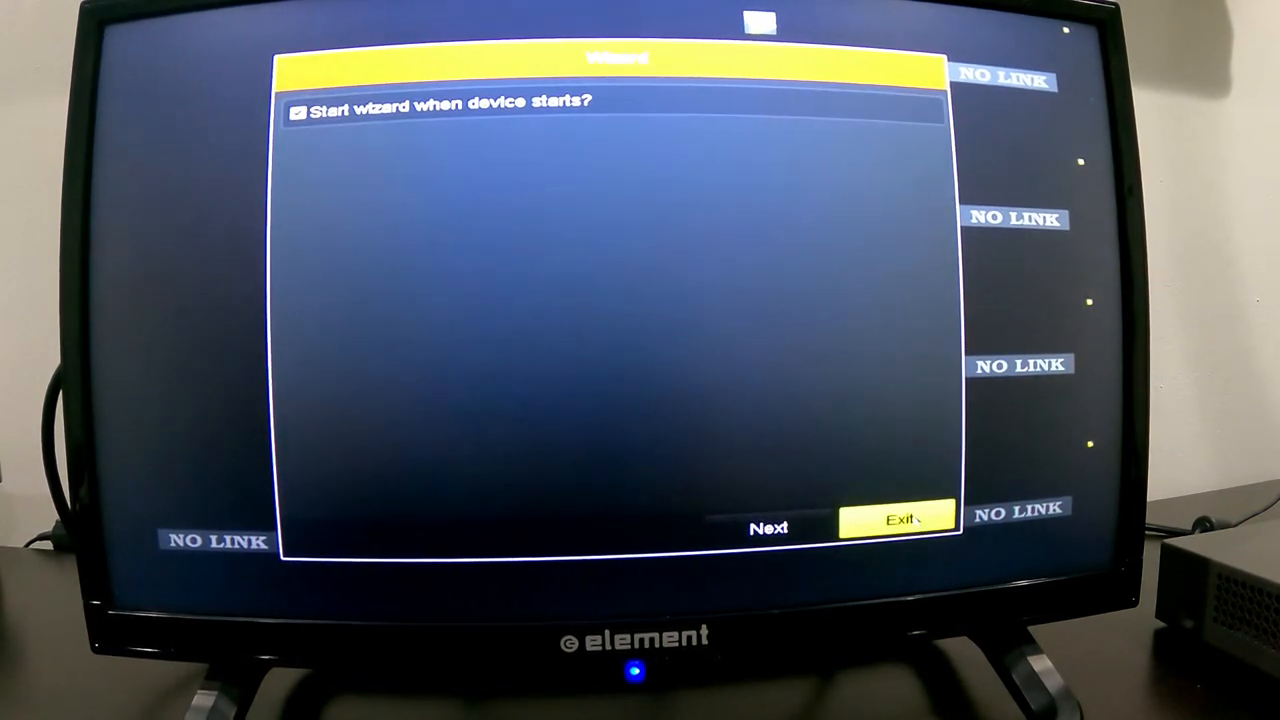
Exit the startup Wizard dialog once the recorder finishes booting
left_click(768, 527)
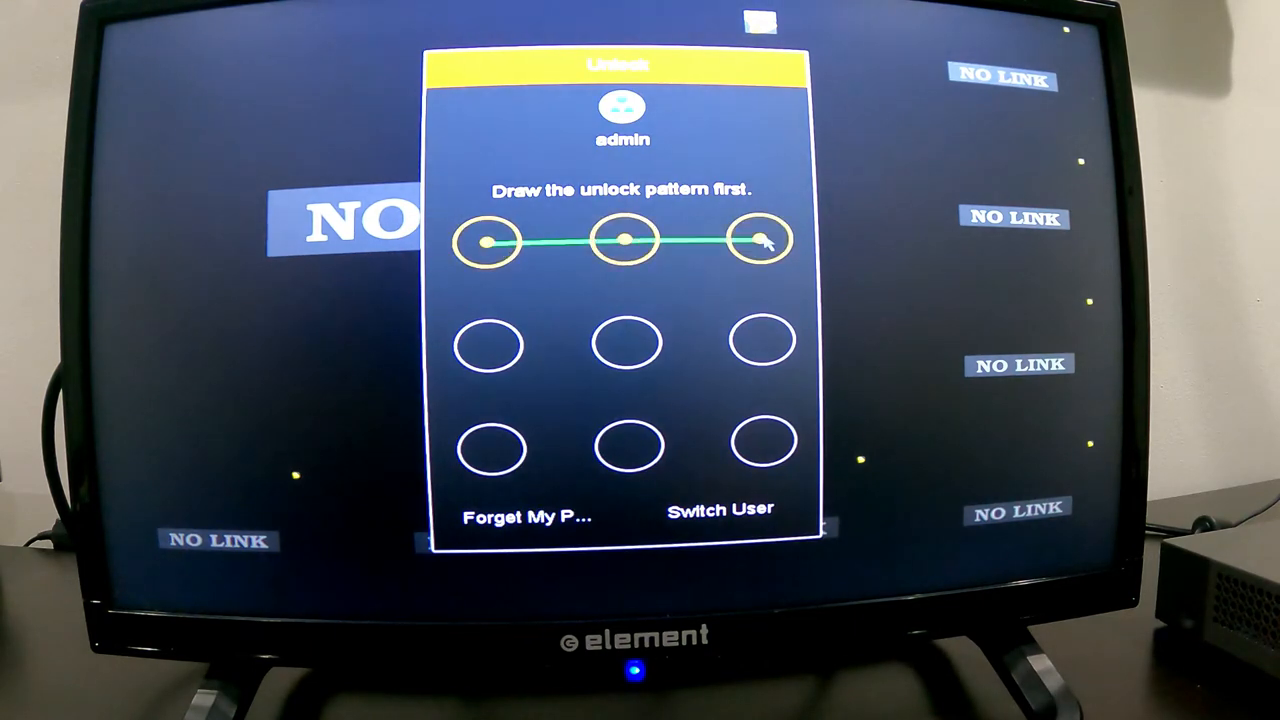
Draw the admin unlock pattern along the top row and down the right column
left_click_drag(762, 238, 762, 440)
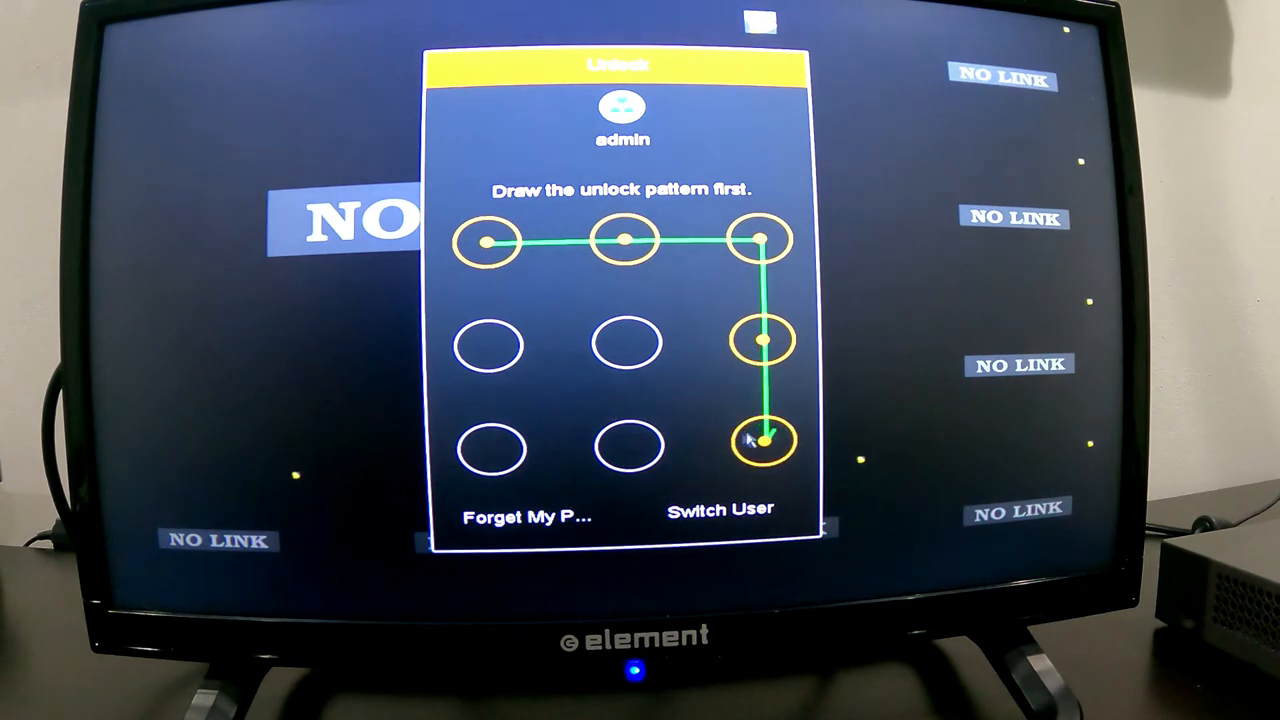
left_click_drag(763, 440, 490, 340)
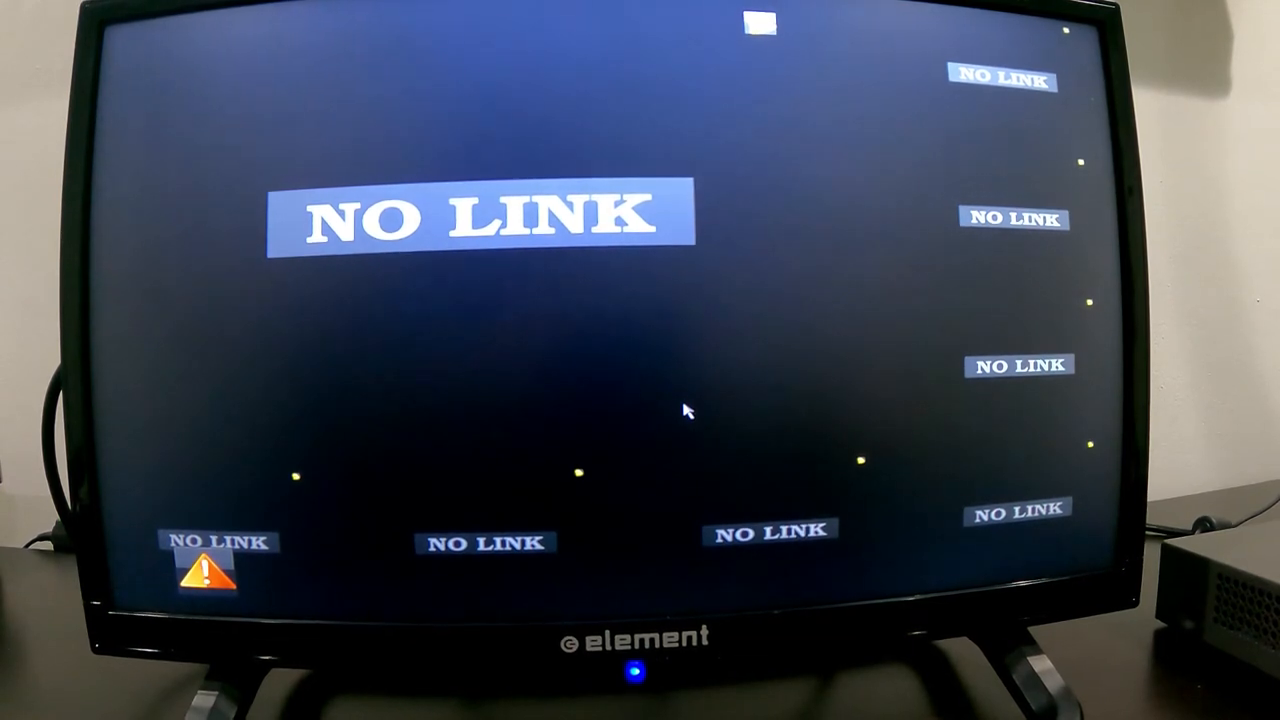
mouse_move(545, 175)
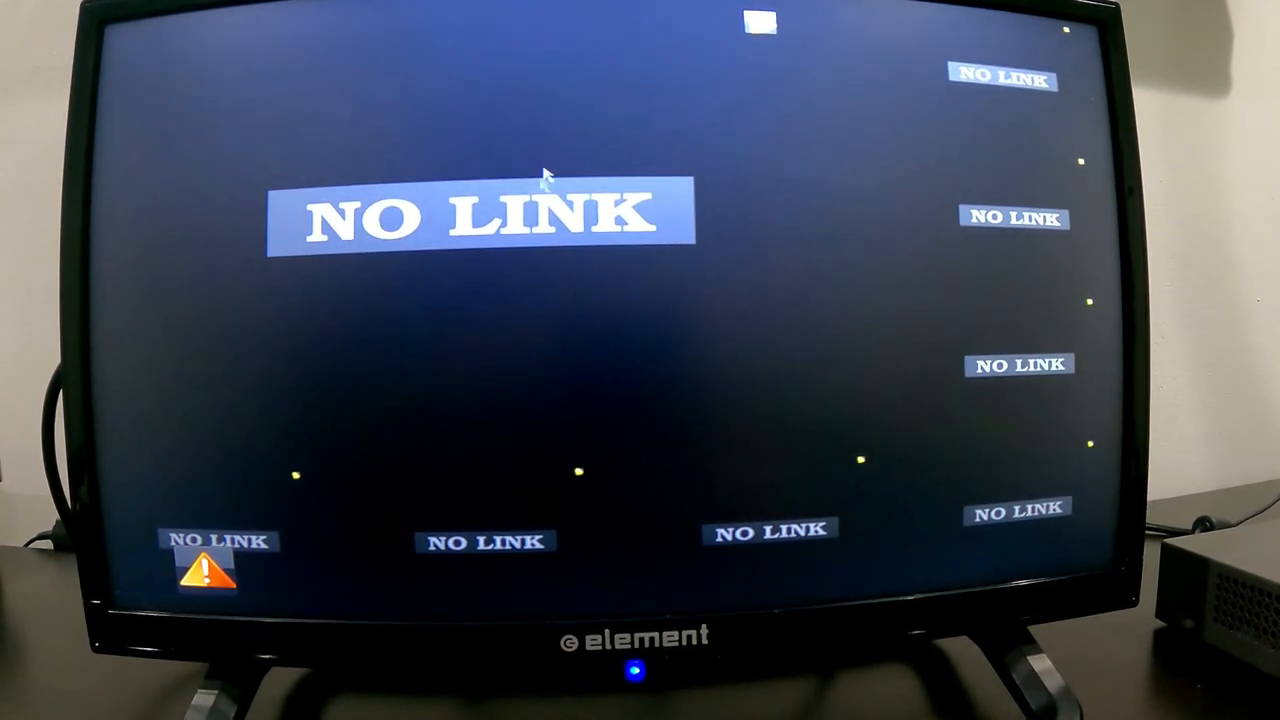